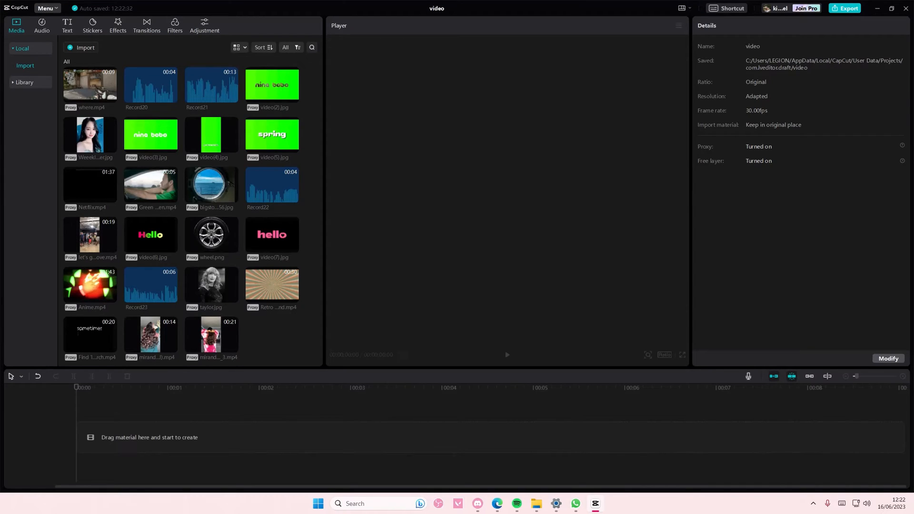
mouse_move(261, 344)
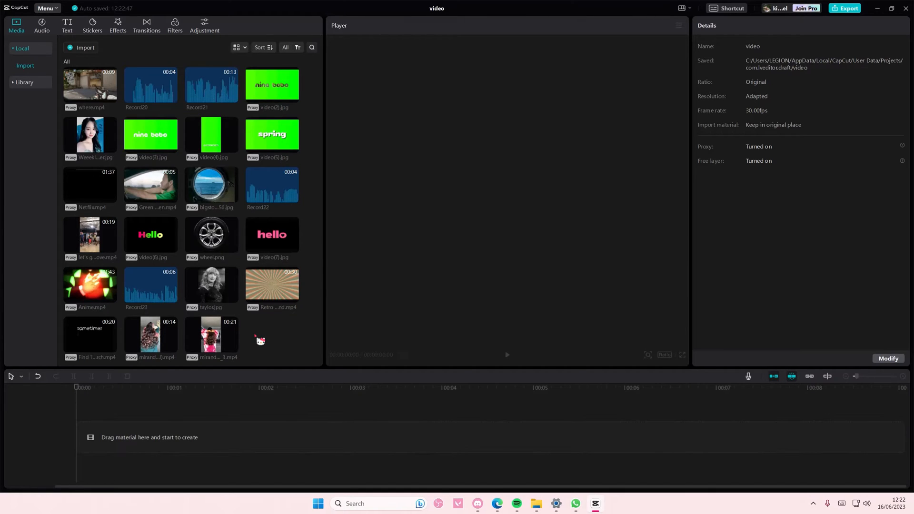
mouse_move(258, 340)
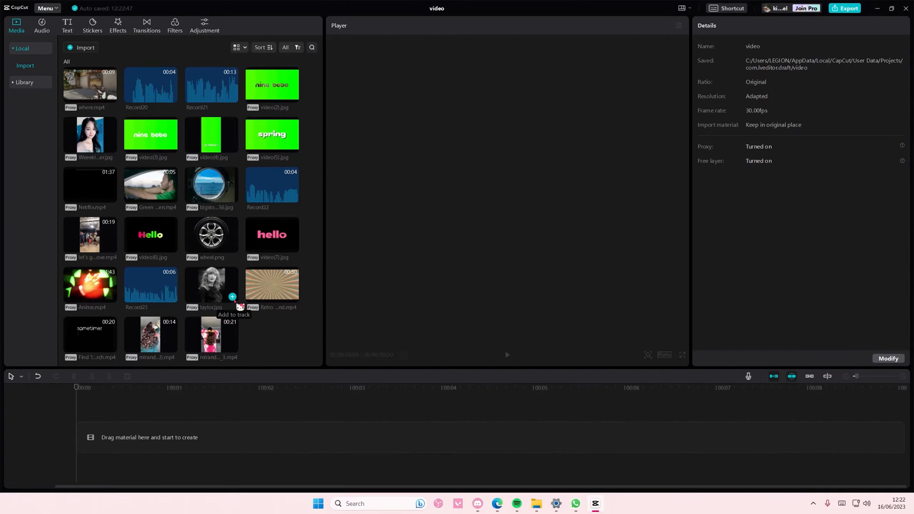
Add taylor.jpg to the track, scale it to 134% and drag it lower to about Y -623.
left_click(233, 297)
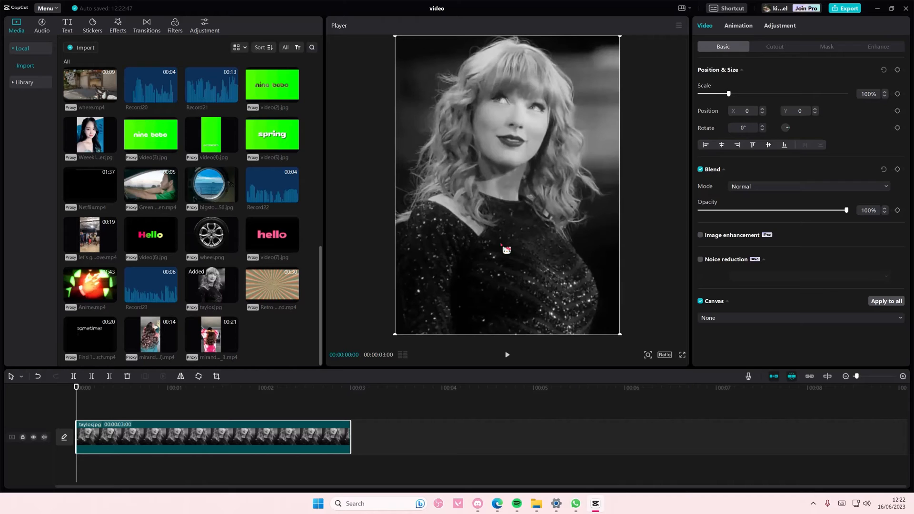
left_click_drag(729, 94, 738, 94)
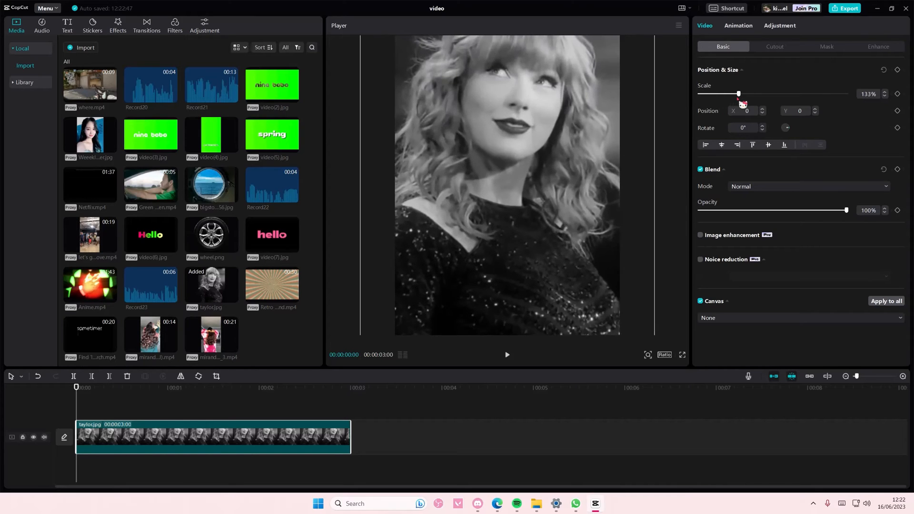
left_click_drag(741, 100, 587, 198)
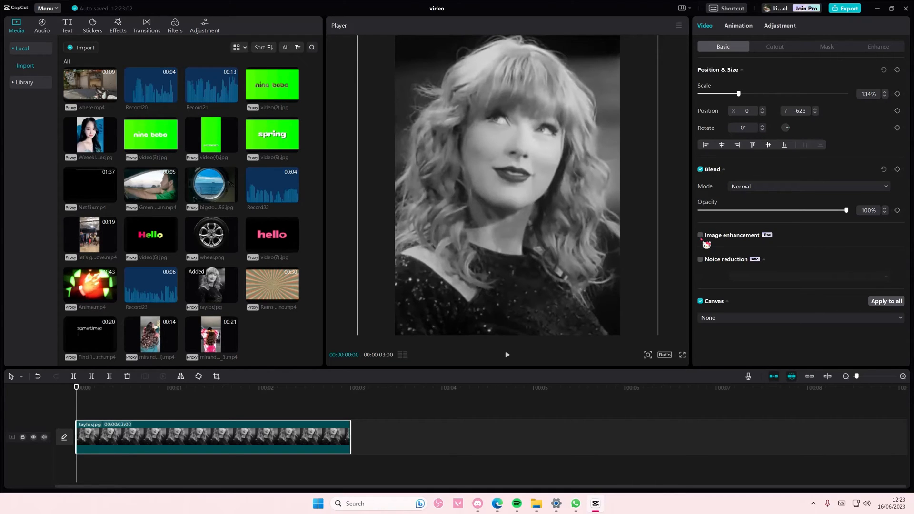
left_click(701, 235)
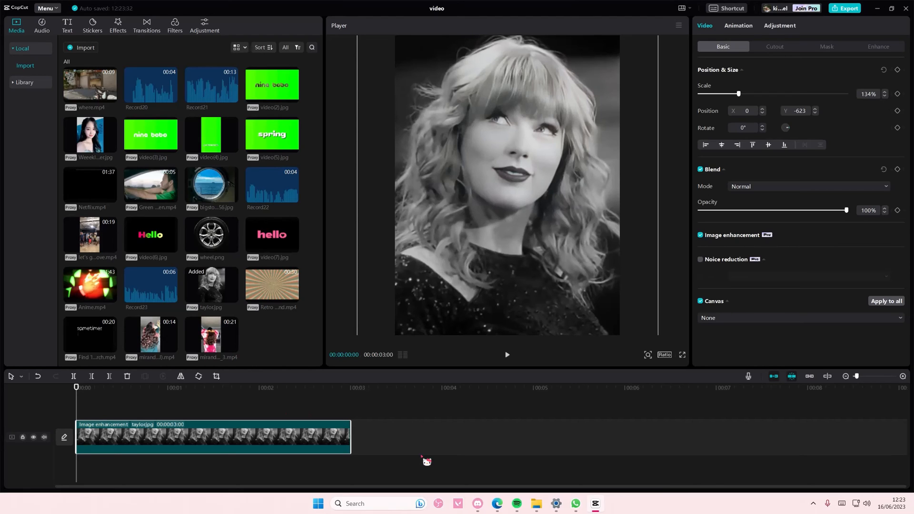
mouse_move(733, 463)
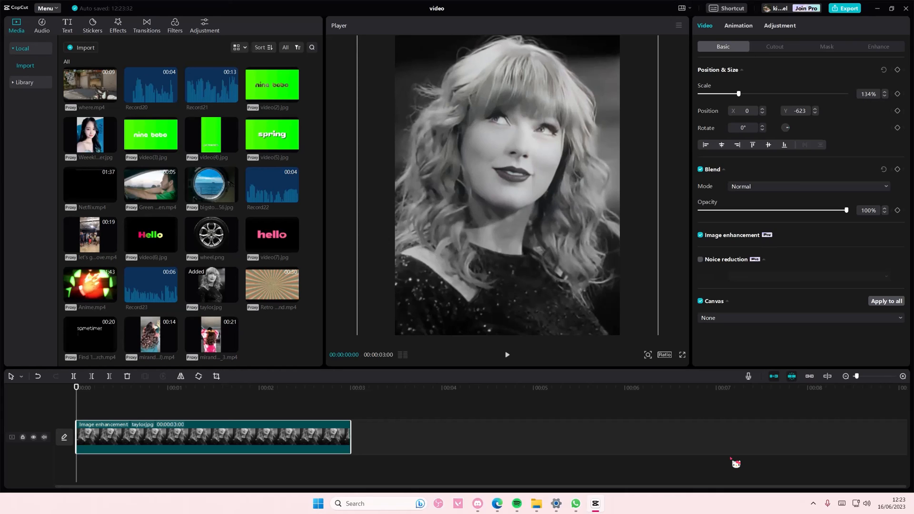
mouse_move(755, 465)
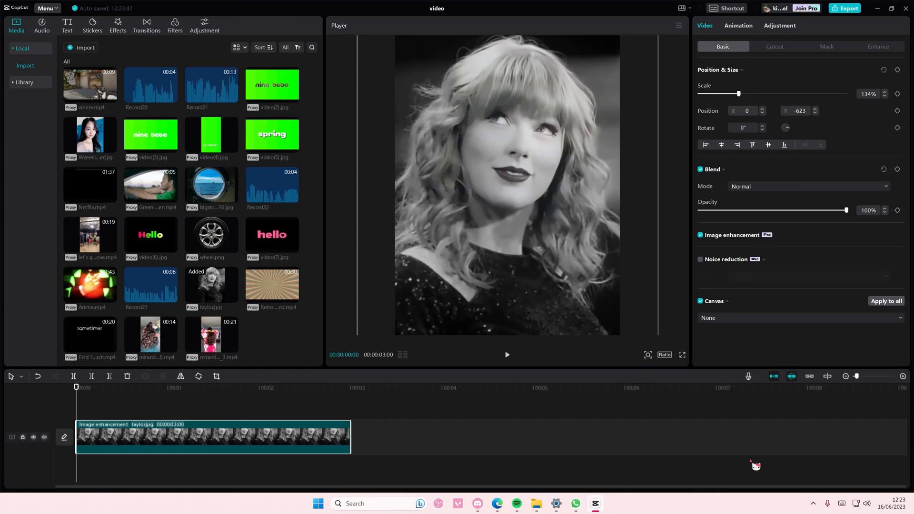